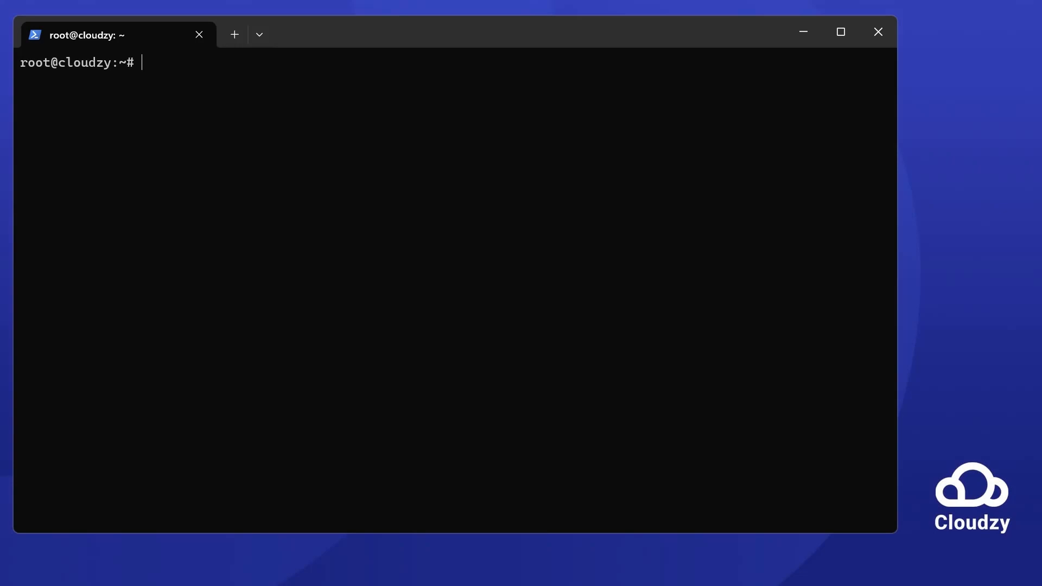
# - Run top to show live task counts, CPU, memory and the process table
pyautogui.write('top')
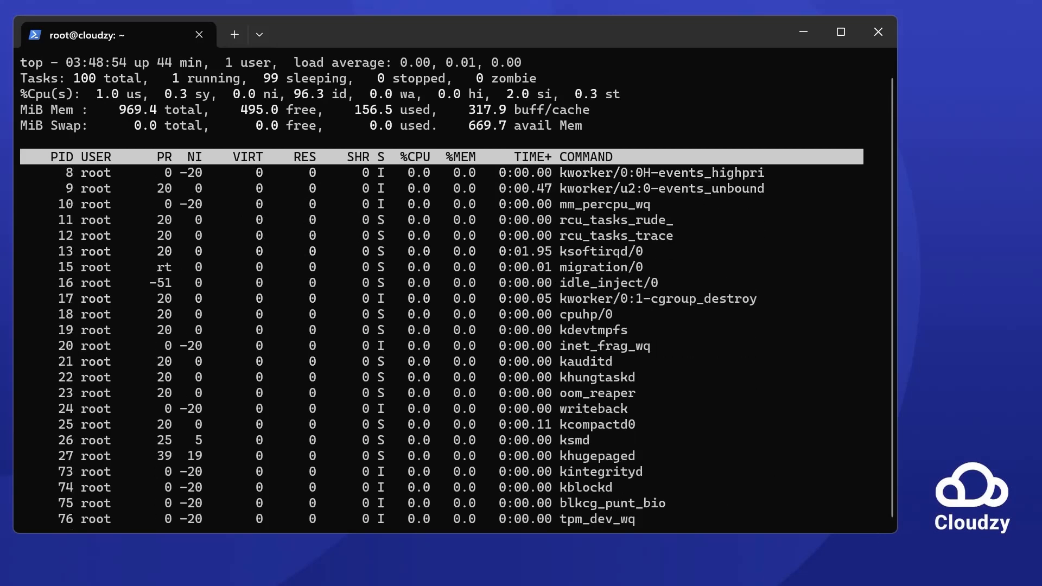
# - Quit top and clear the terminal back to an empty root shell prompt
pyautogui.press('q')
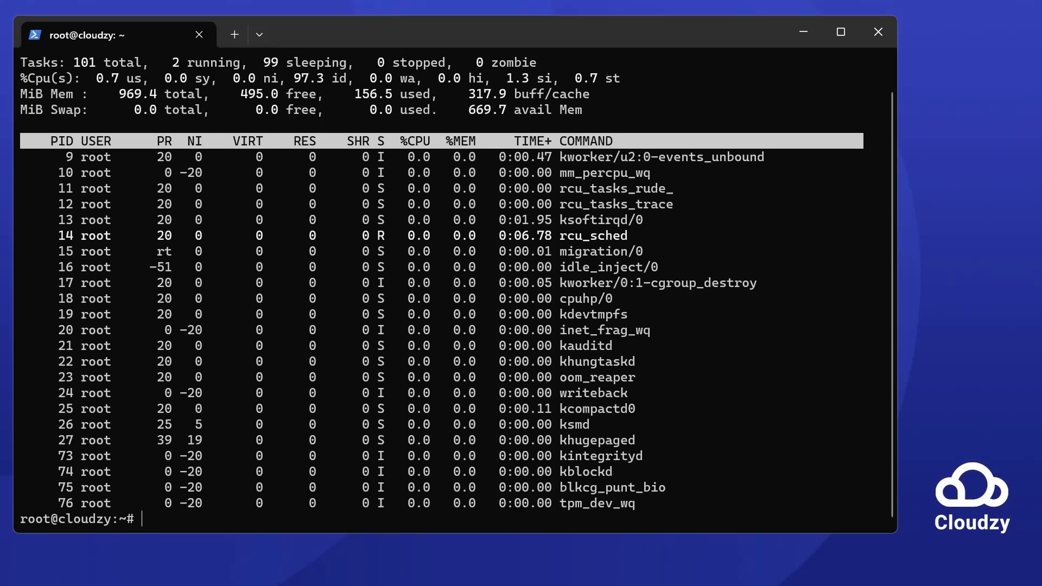
pyautogui.press('q')
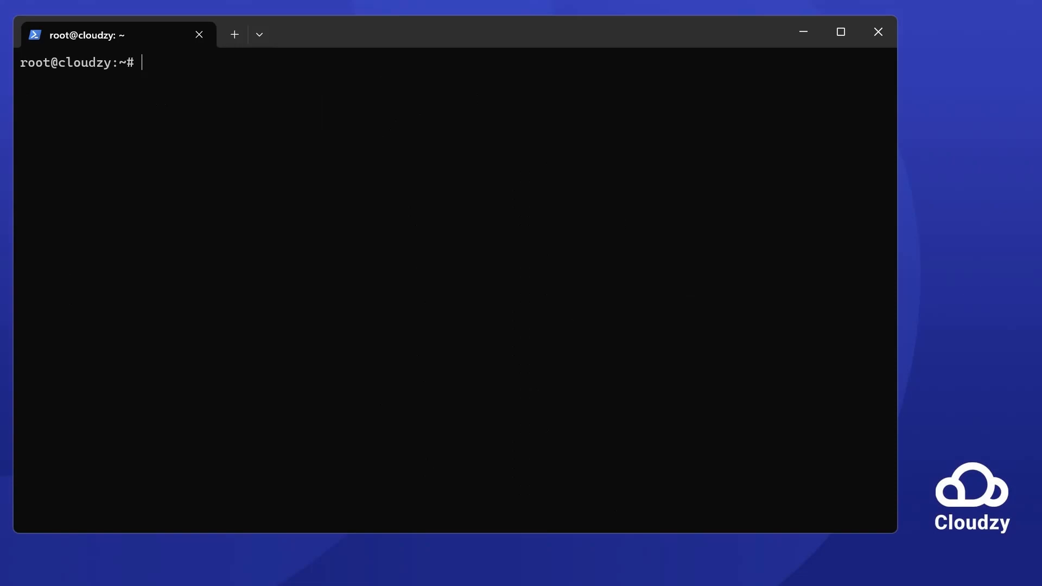
# - Run htop and bring up its Send signal (Kill) menu with F9
pyautogui.write('top')
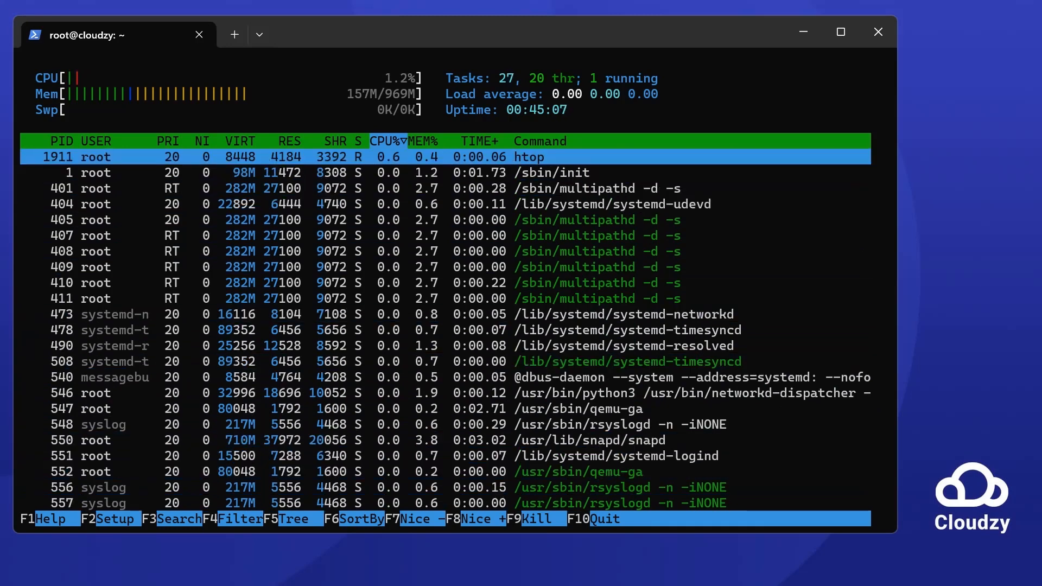
pyautogui.press('F9')
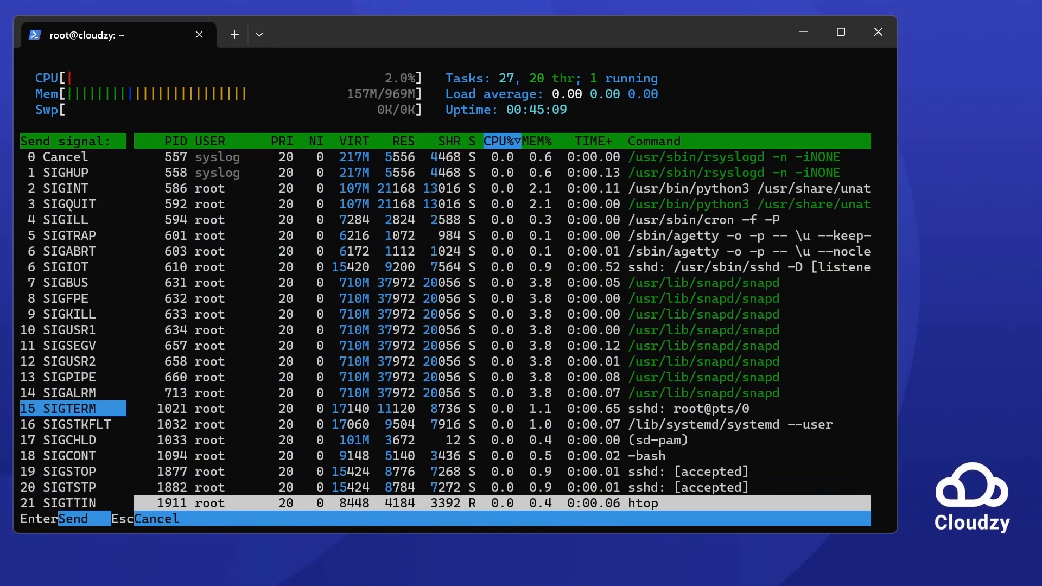